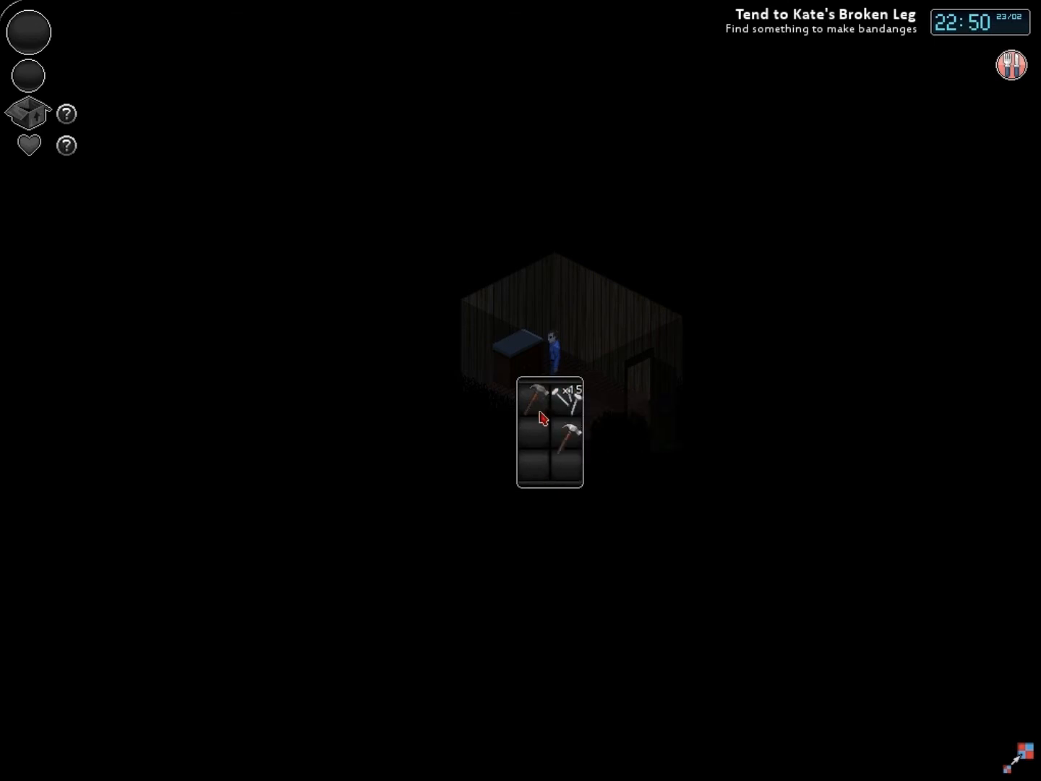
Close the inventory panel and dismiss the WASD movement tooltip with Ok.
drag(537, 402, 599, 518)
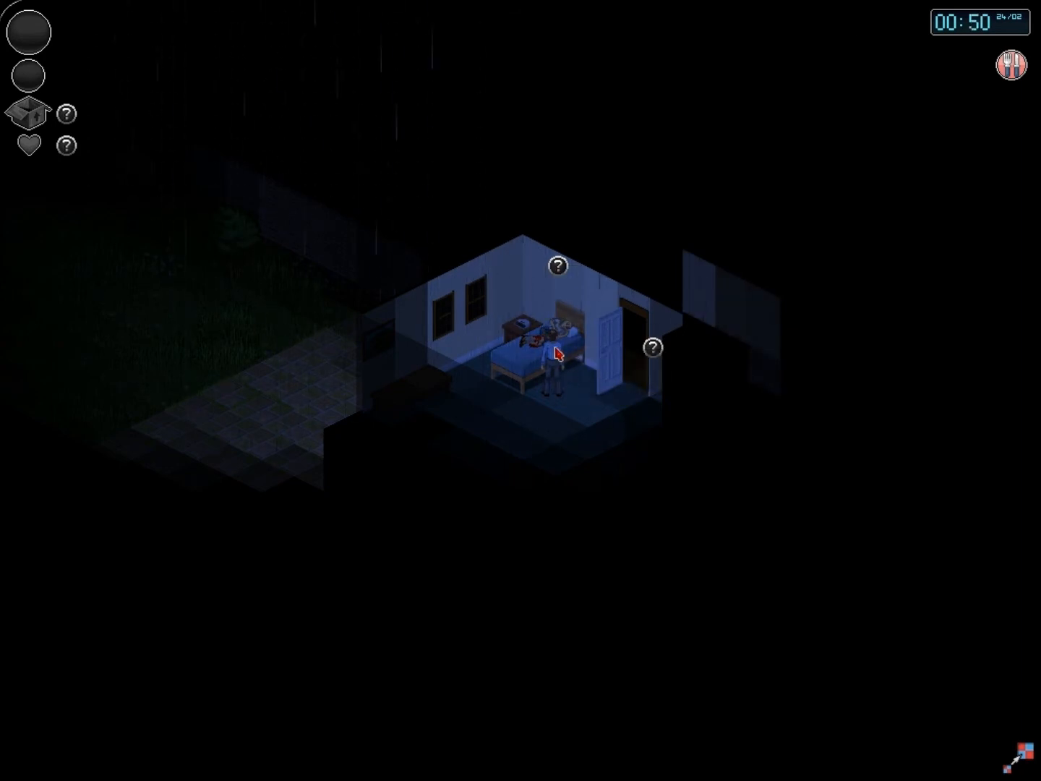
mouse_move(585, 423)
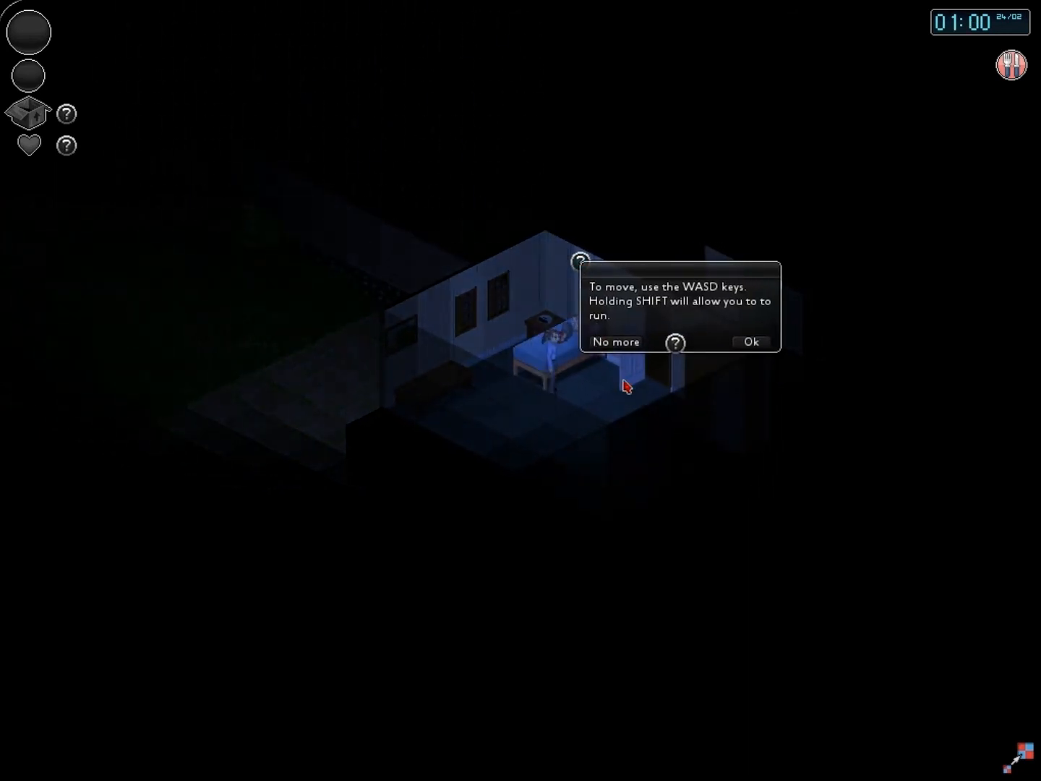
click(751, 341)
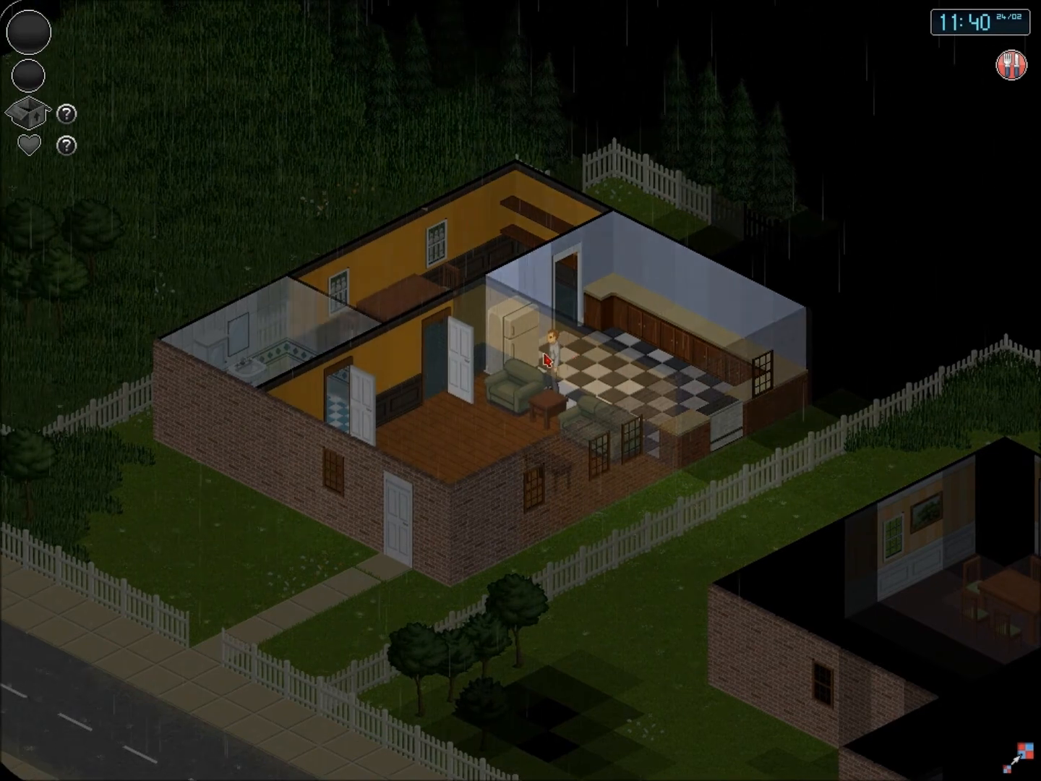
mouse_move(578, 398)
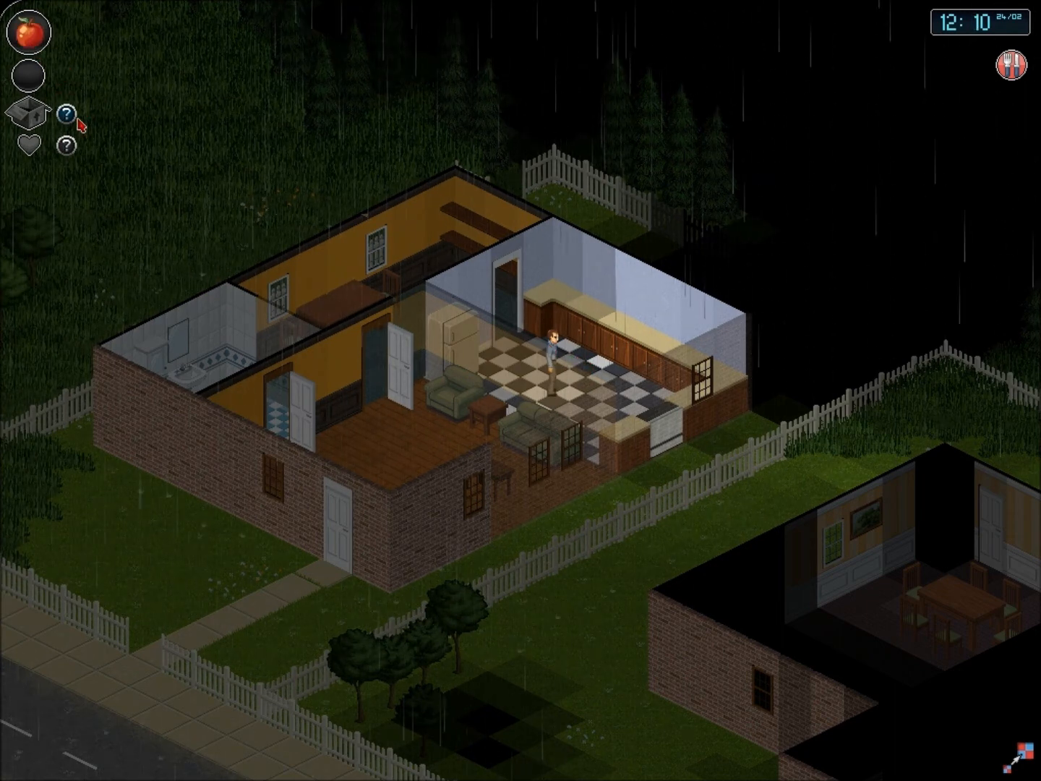
Move the looted apple out of the primary hand slot into the inventory.
drag(30, 30, 819, 165)
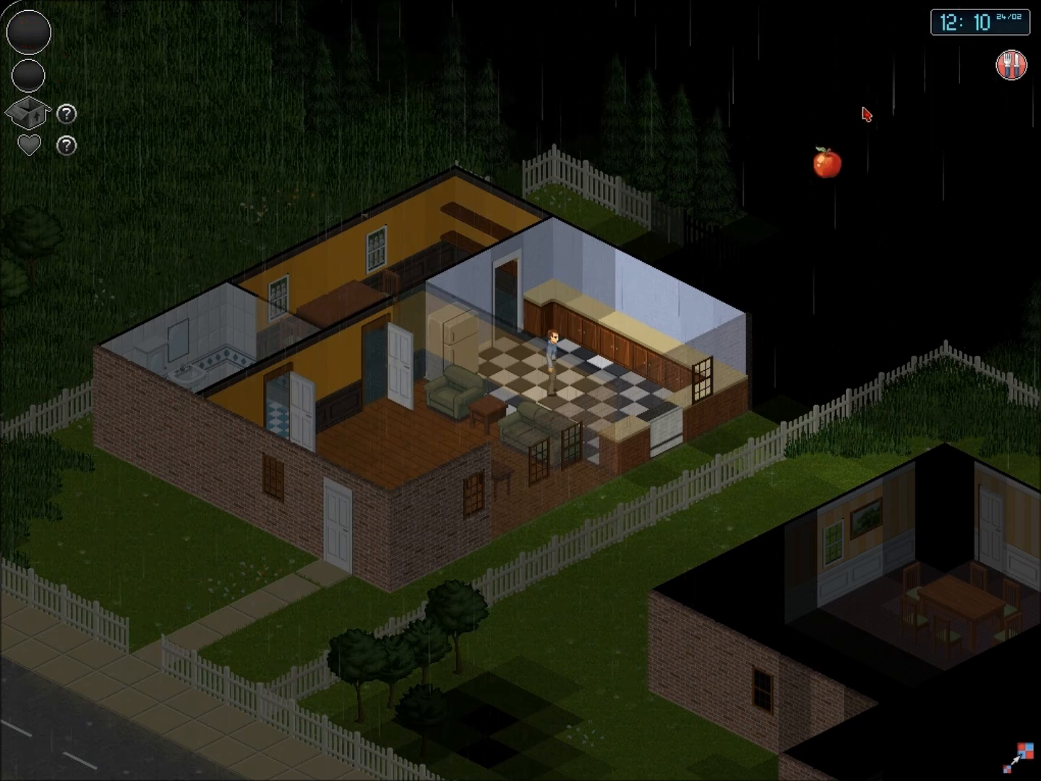